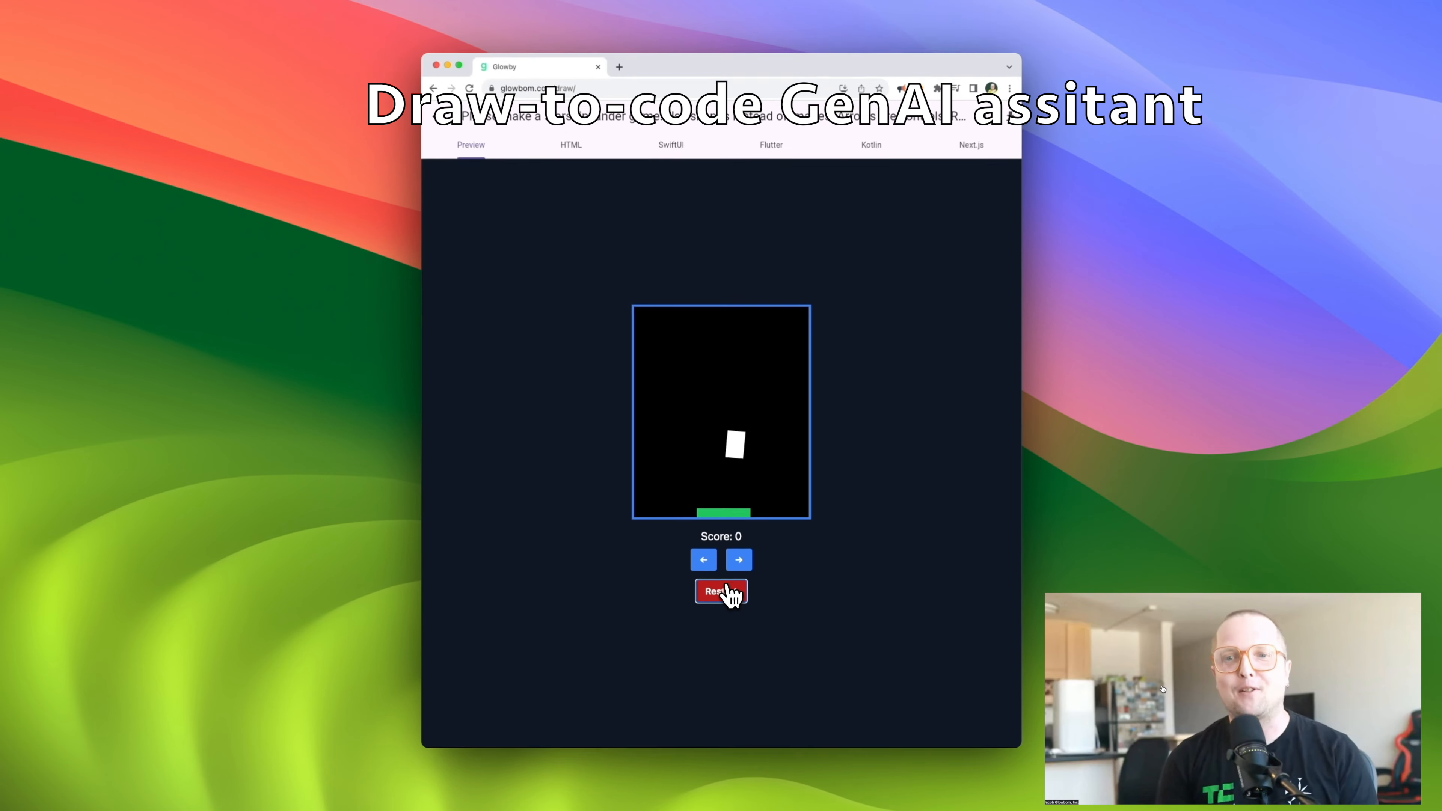
Restart the game preview, close the sketch window, and show AI Settings with Claude 3.5 Sonnet.
left_click(671, 145)
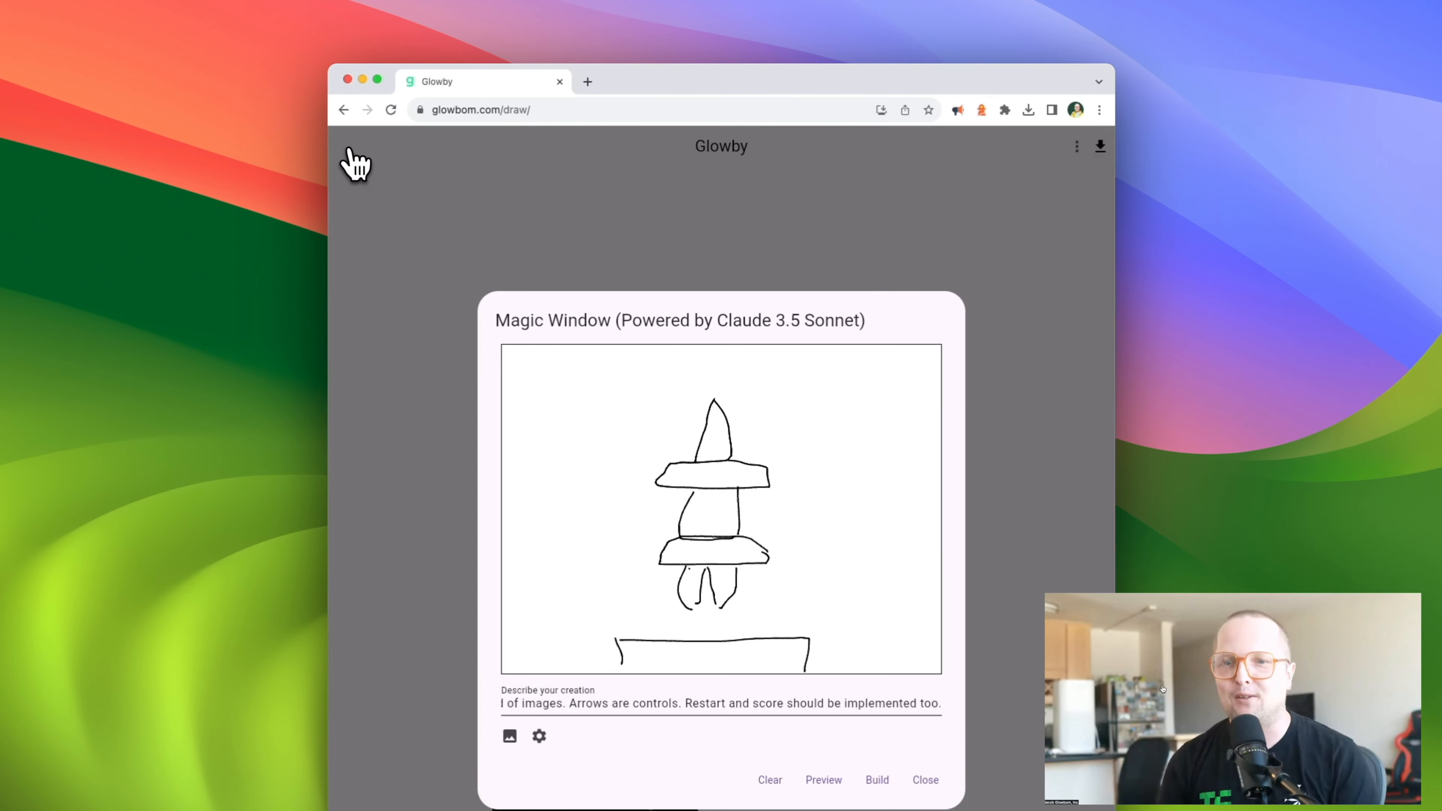
left_click(925, 780)
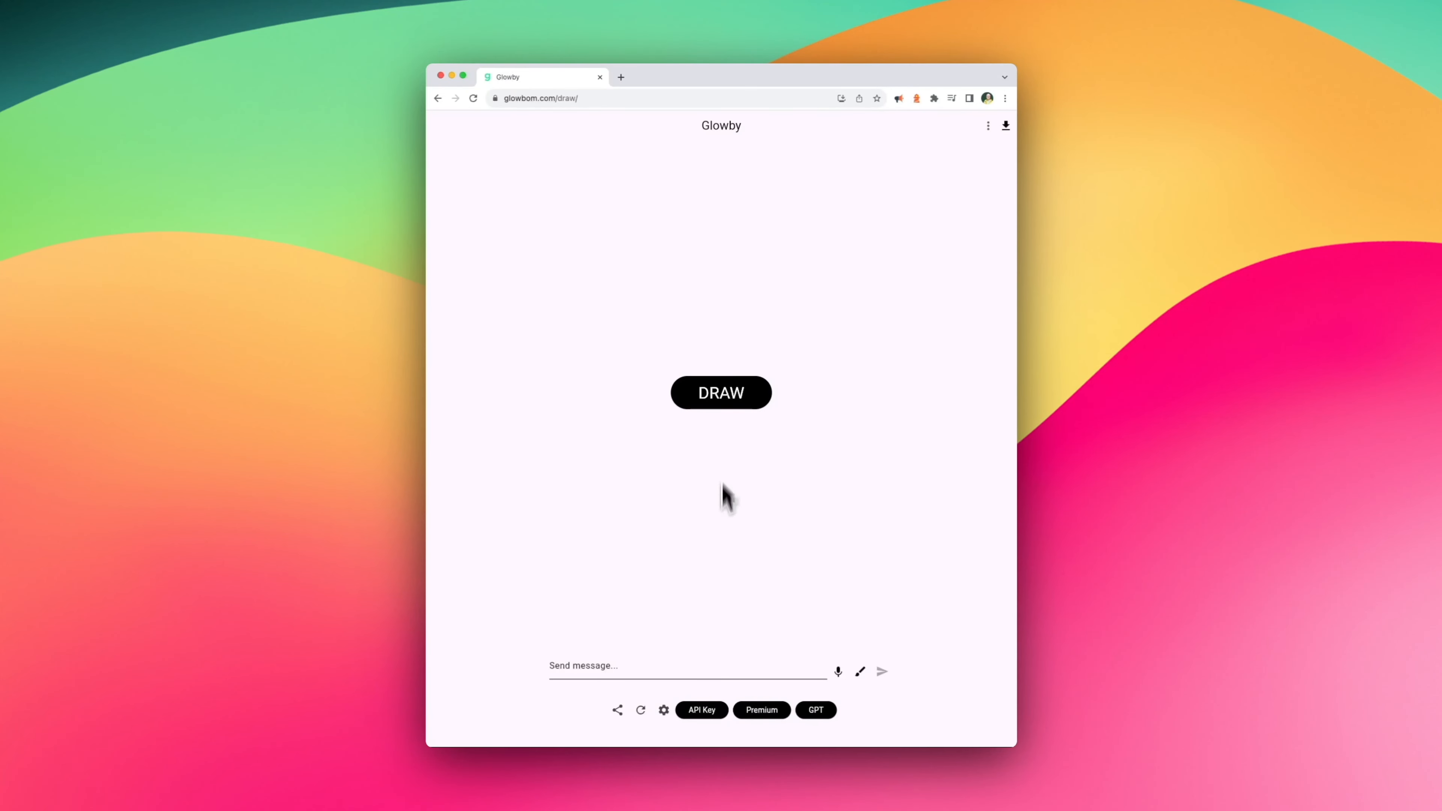
left_click(663, 709)
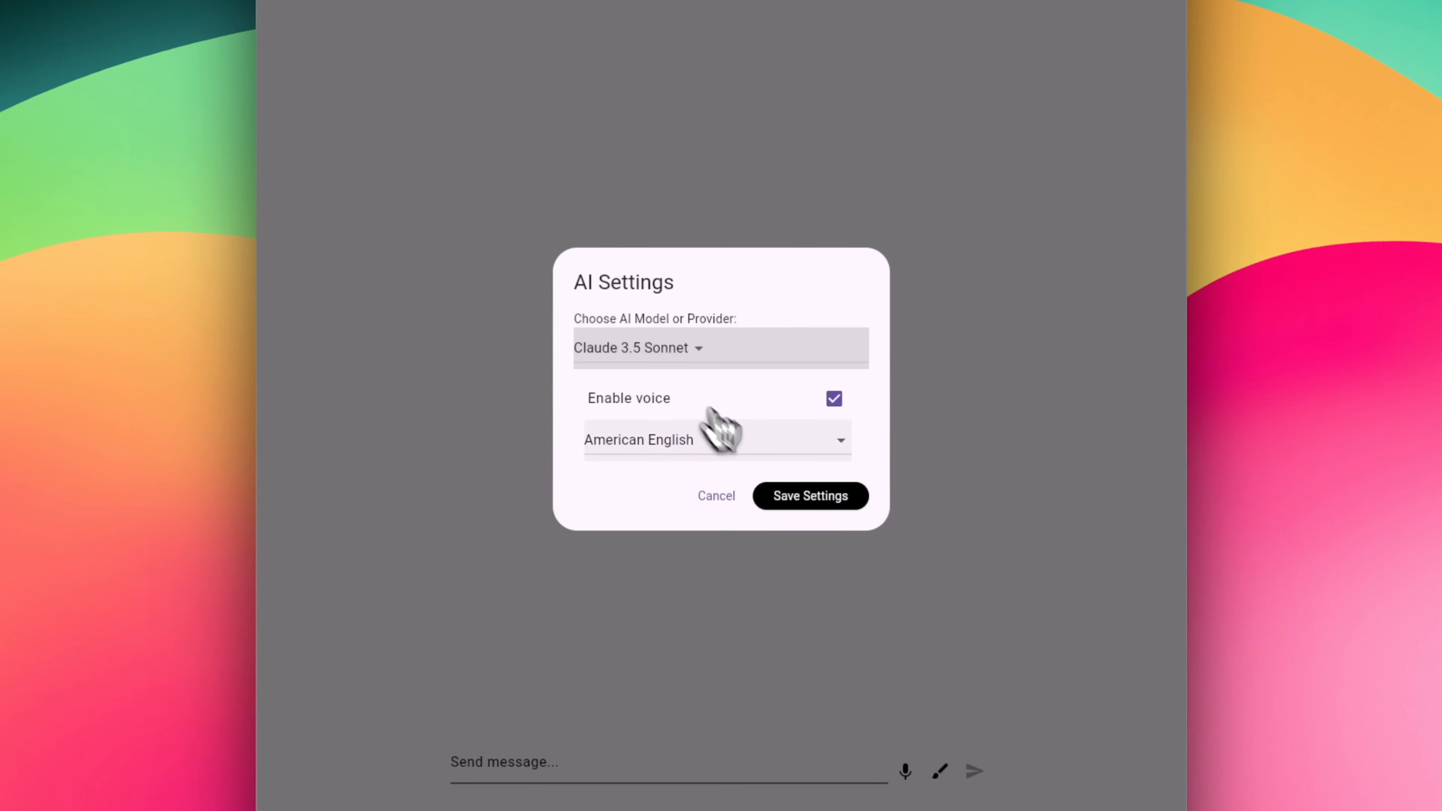